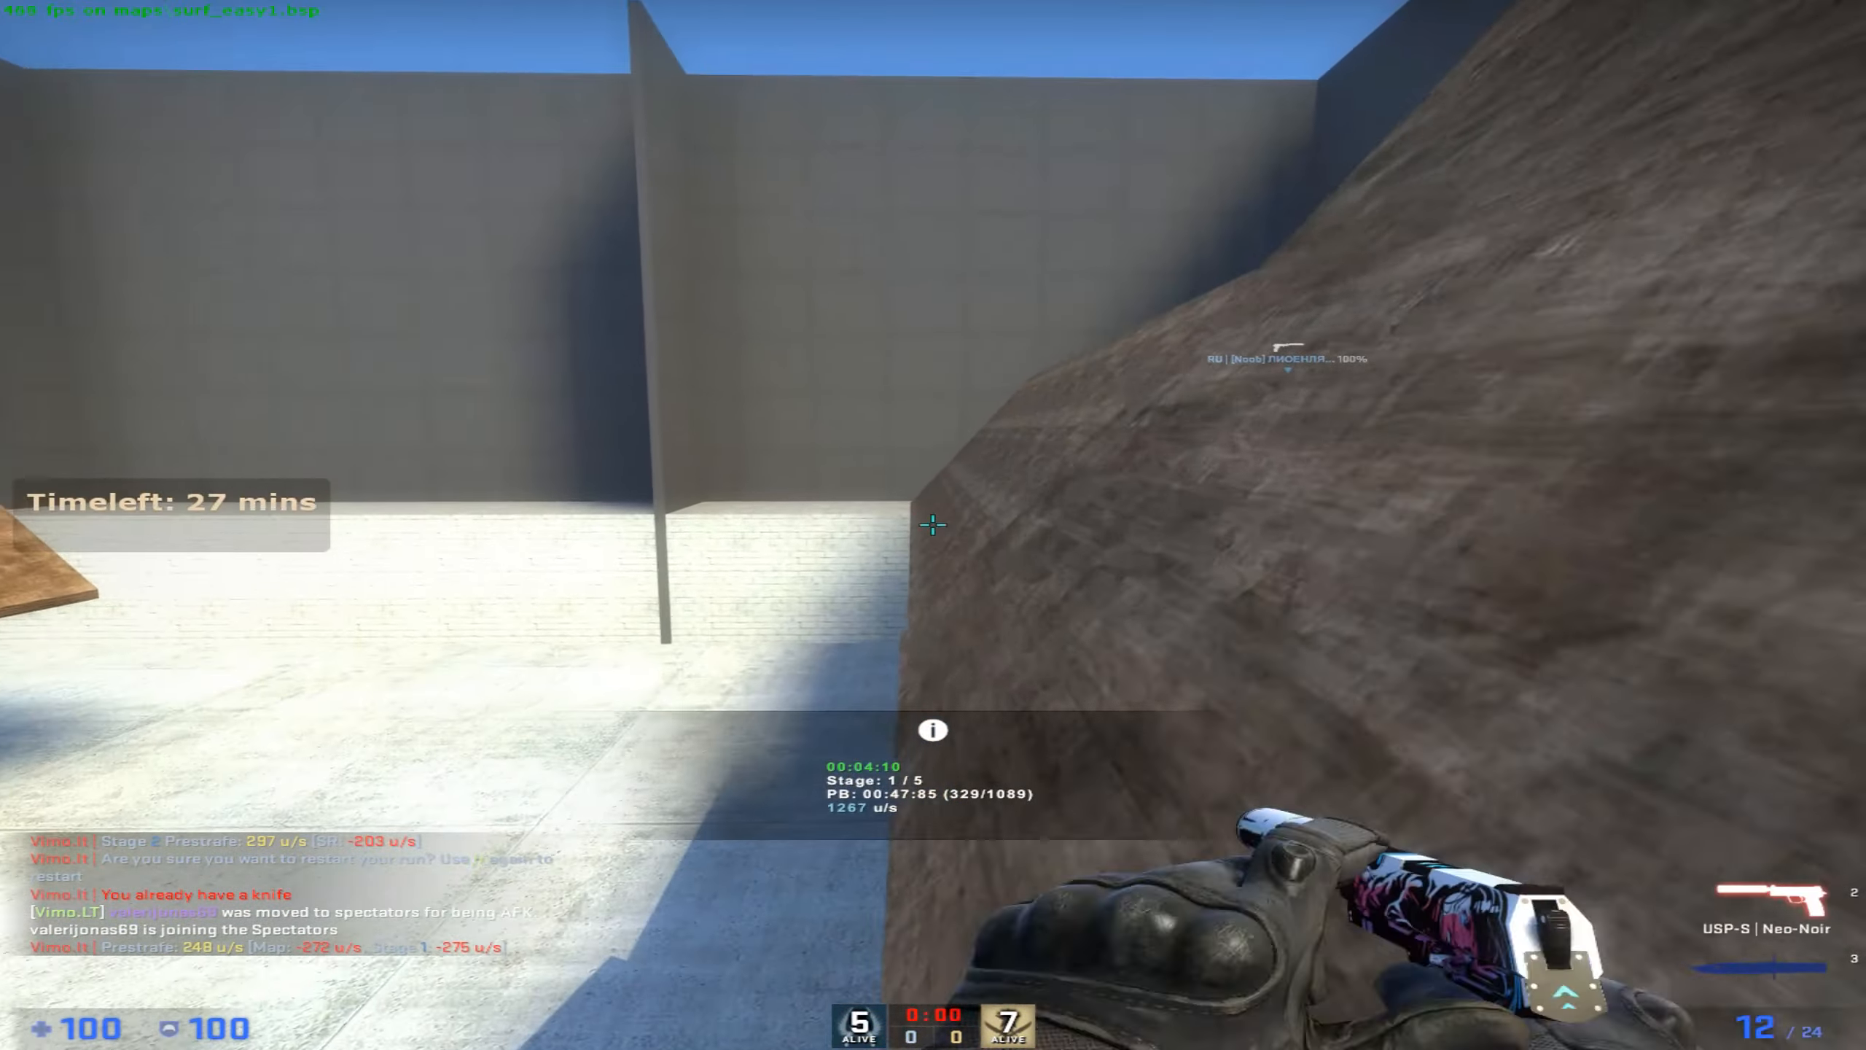
- Leave the surf match for the main menu and open the Audio settings
{"action": "key", "text": "3"}
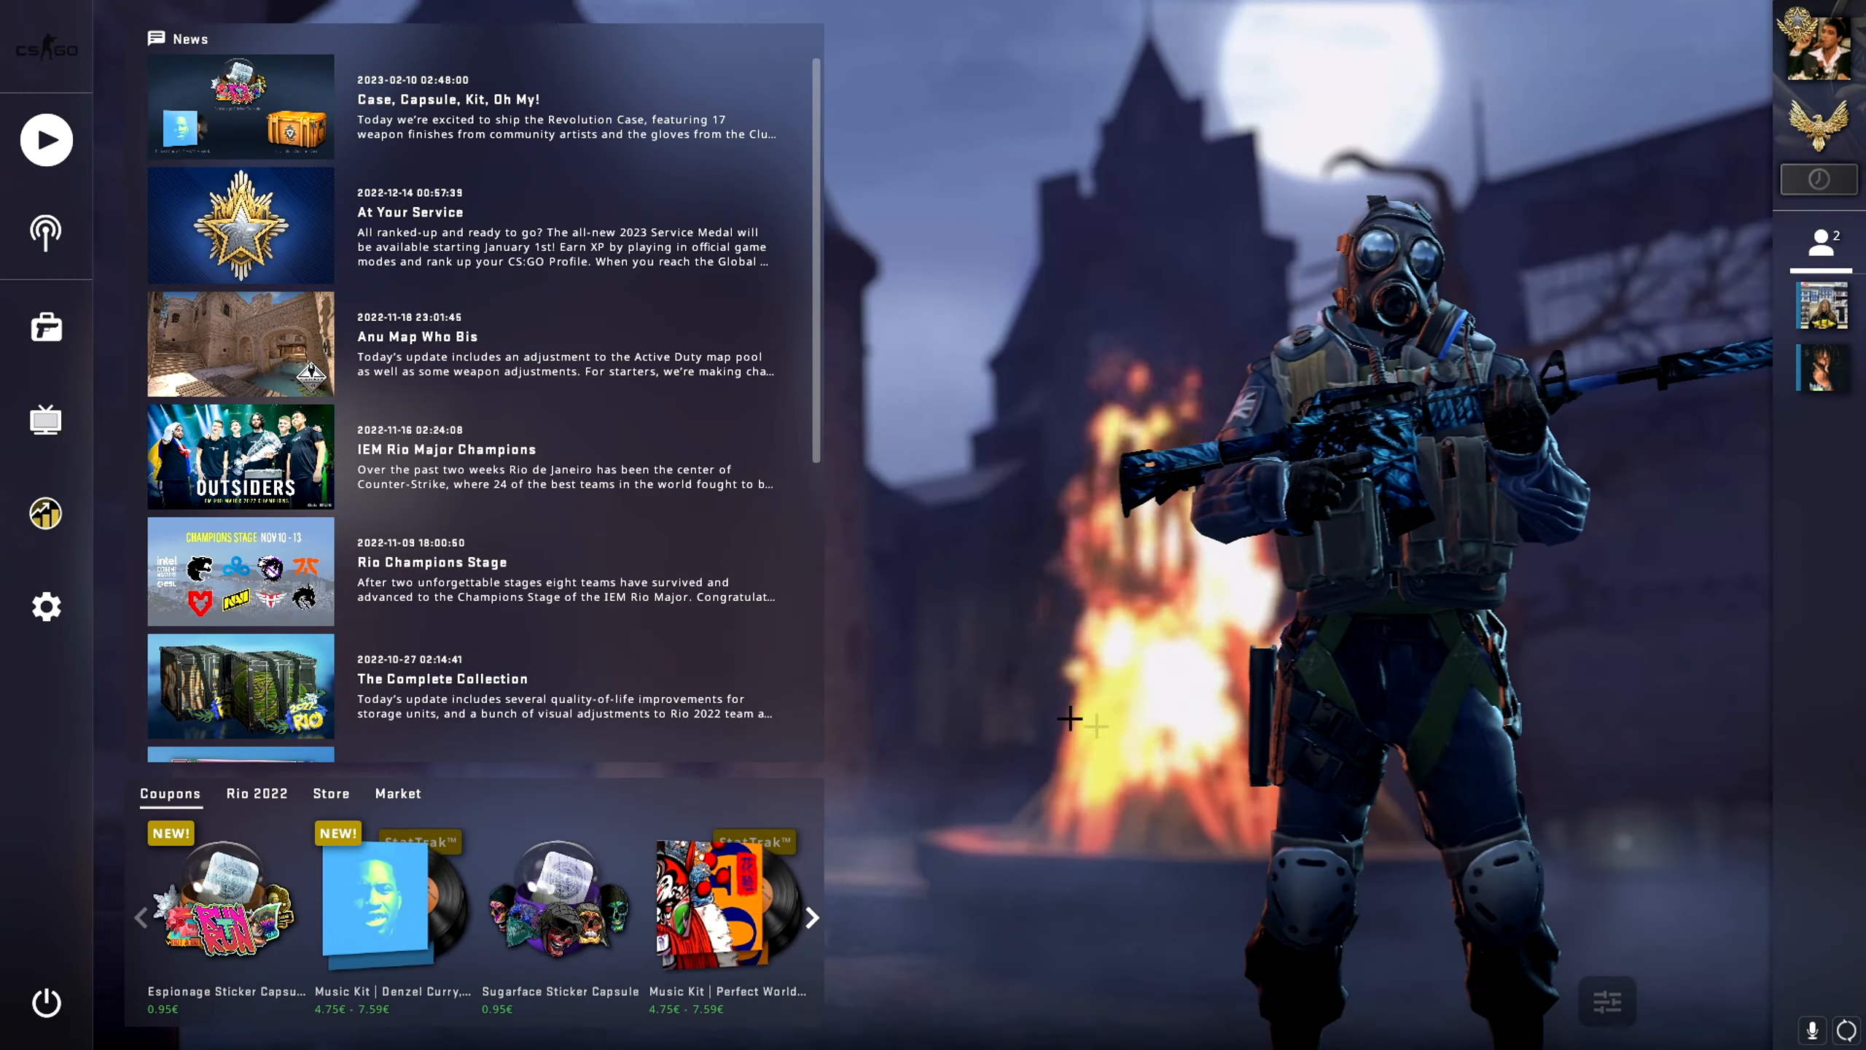
{"action": "left_click", "coordinate": [45, 606]}
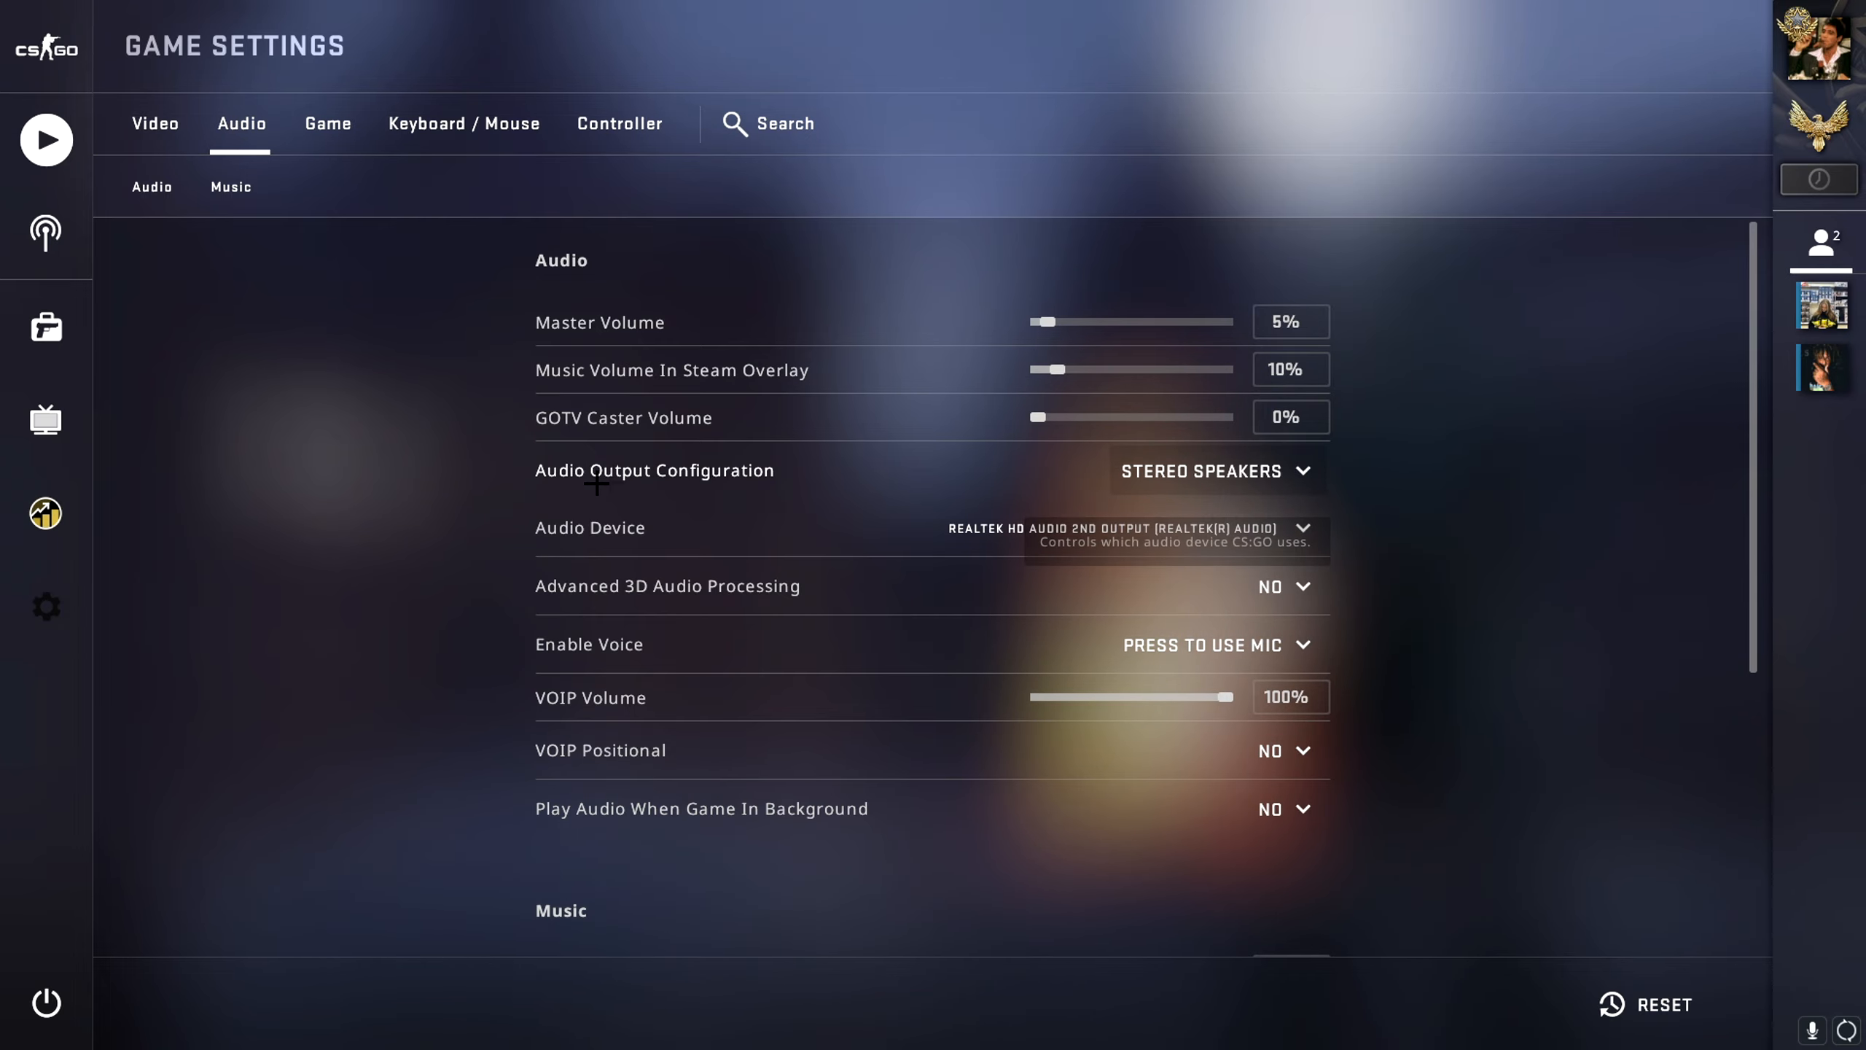
- Set audio output to Stereo Headphones with the Realtek HD Audio 2nd output device
{"action": "left_click", "coordinate": [1215, 471]}
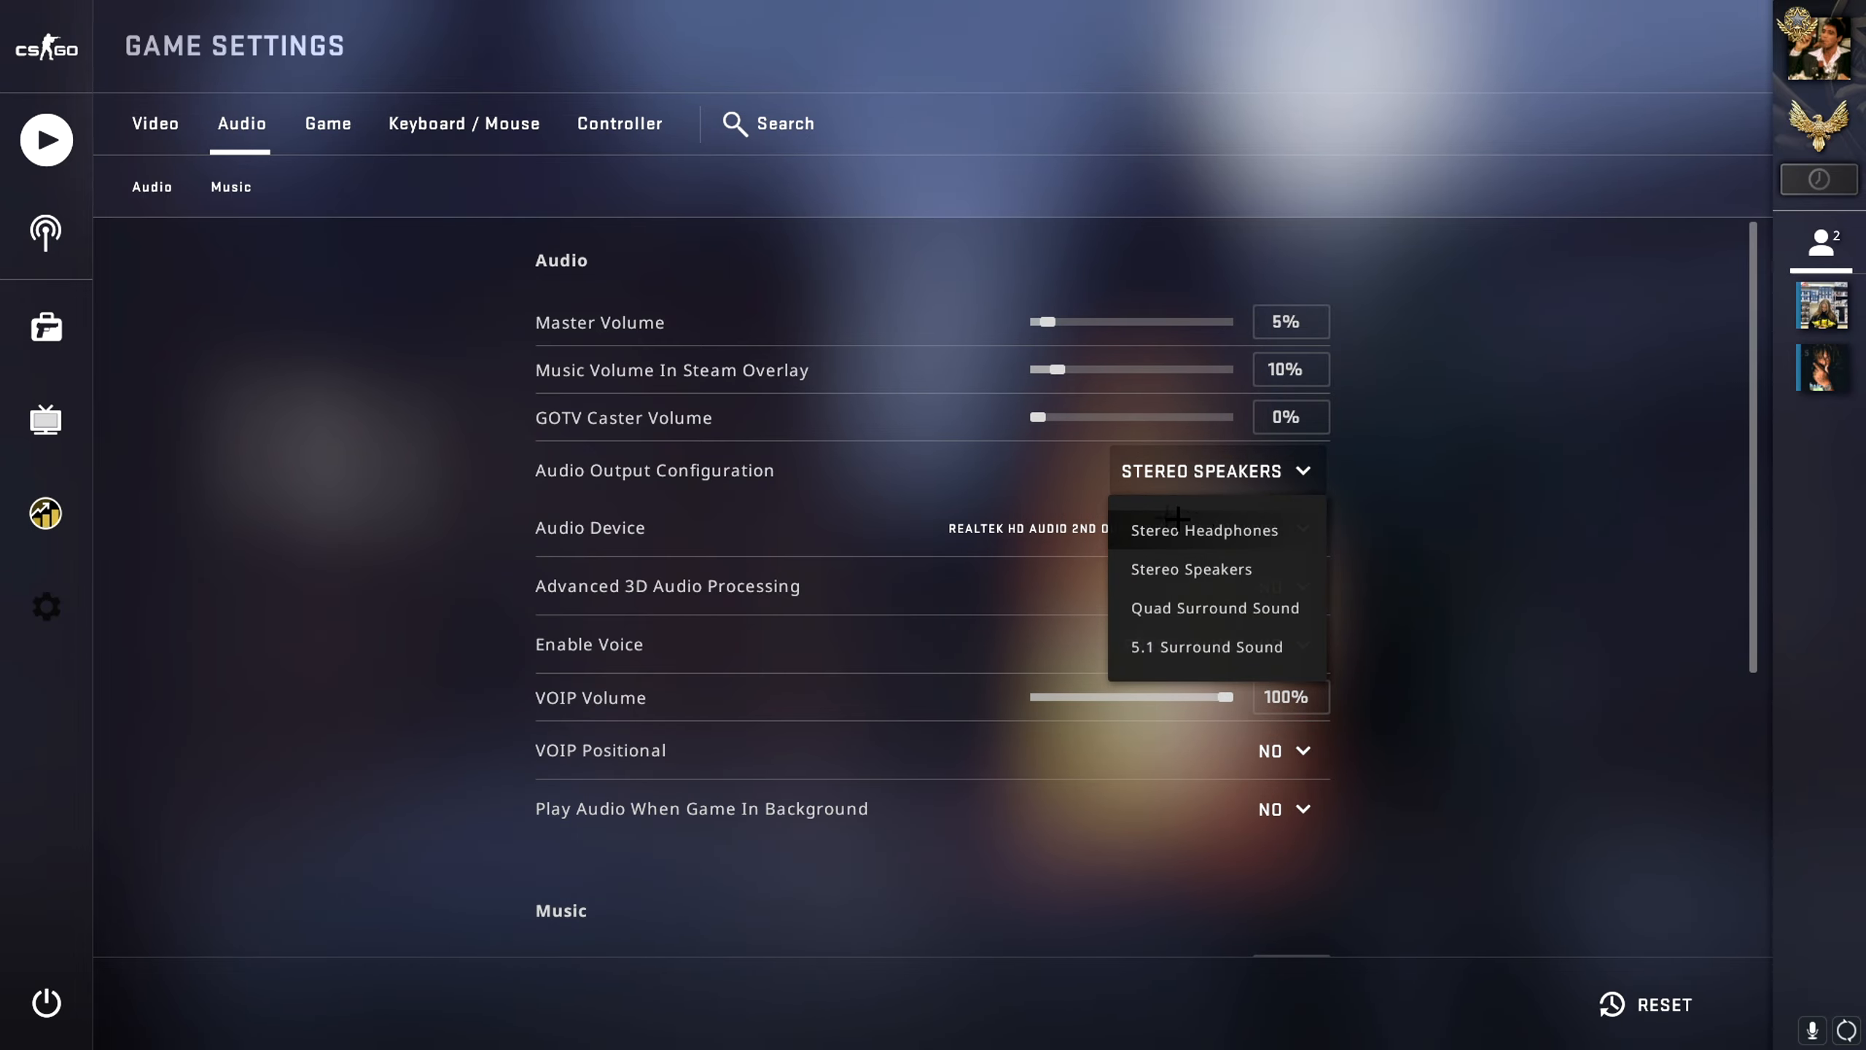
{"action": "left_click", "coordinate": [1204, 530]}
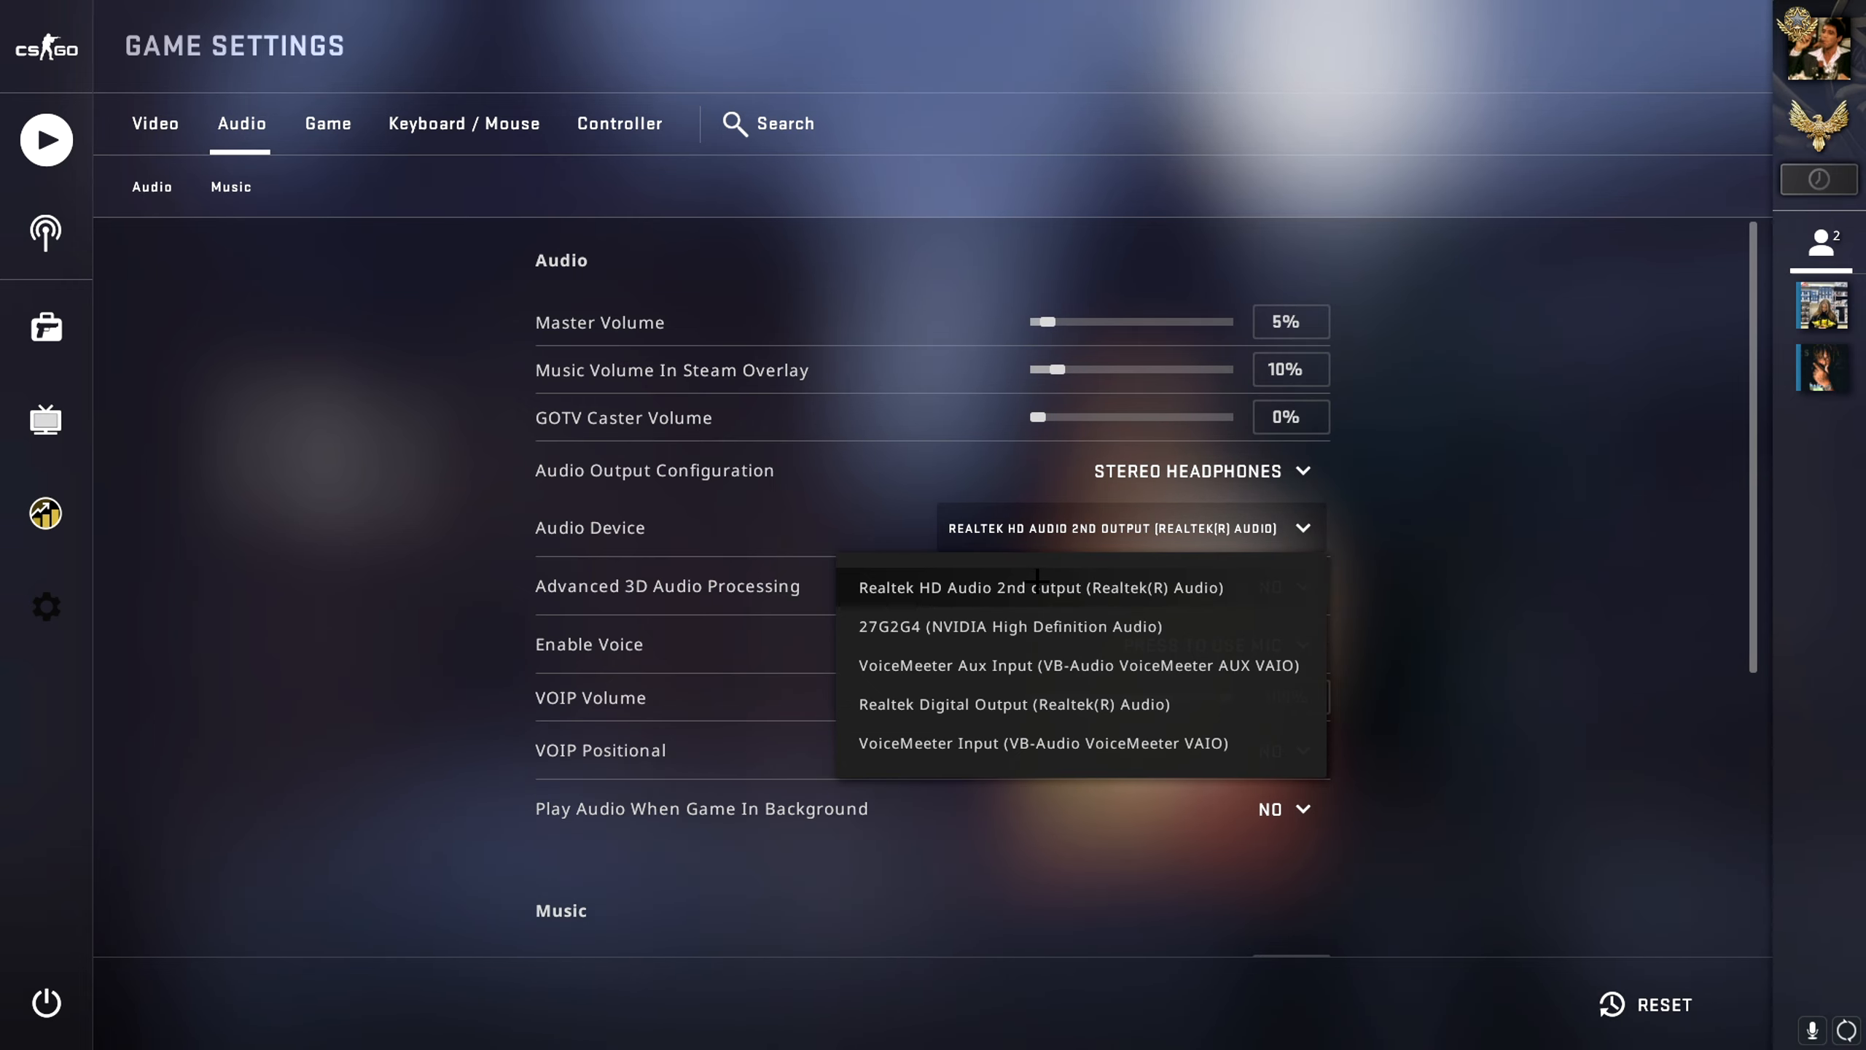
{"action": "left_click", "coordinate": [1050, 586]}
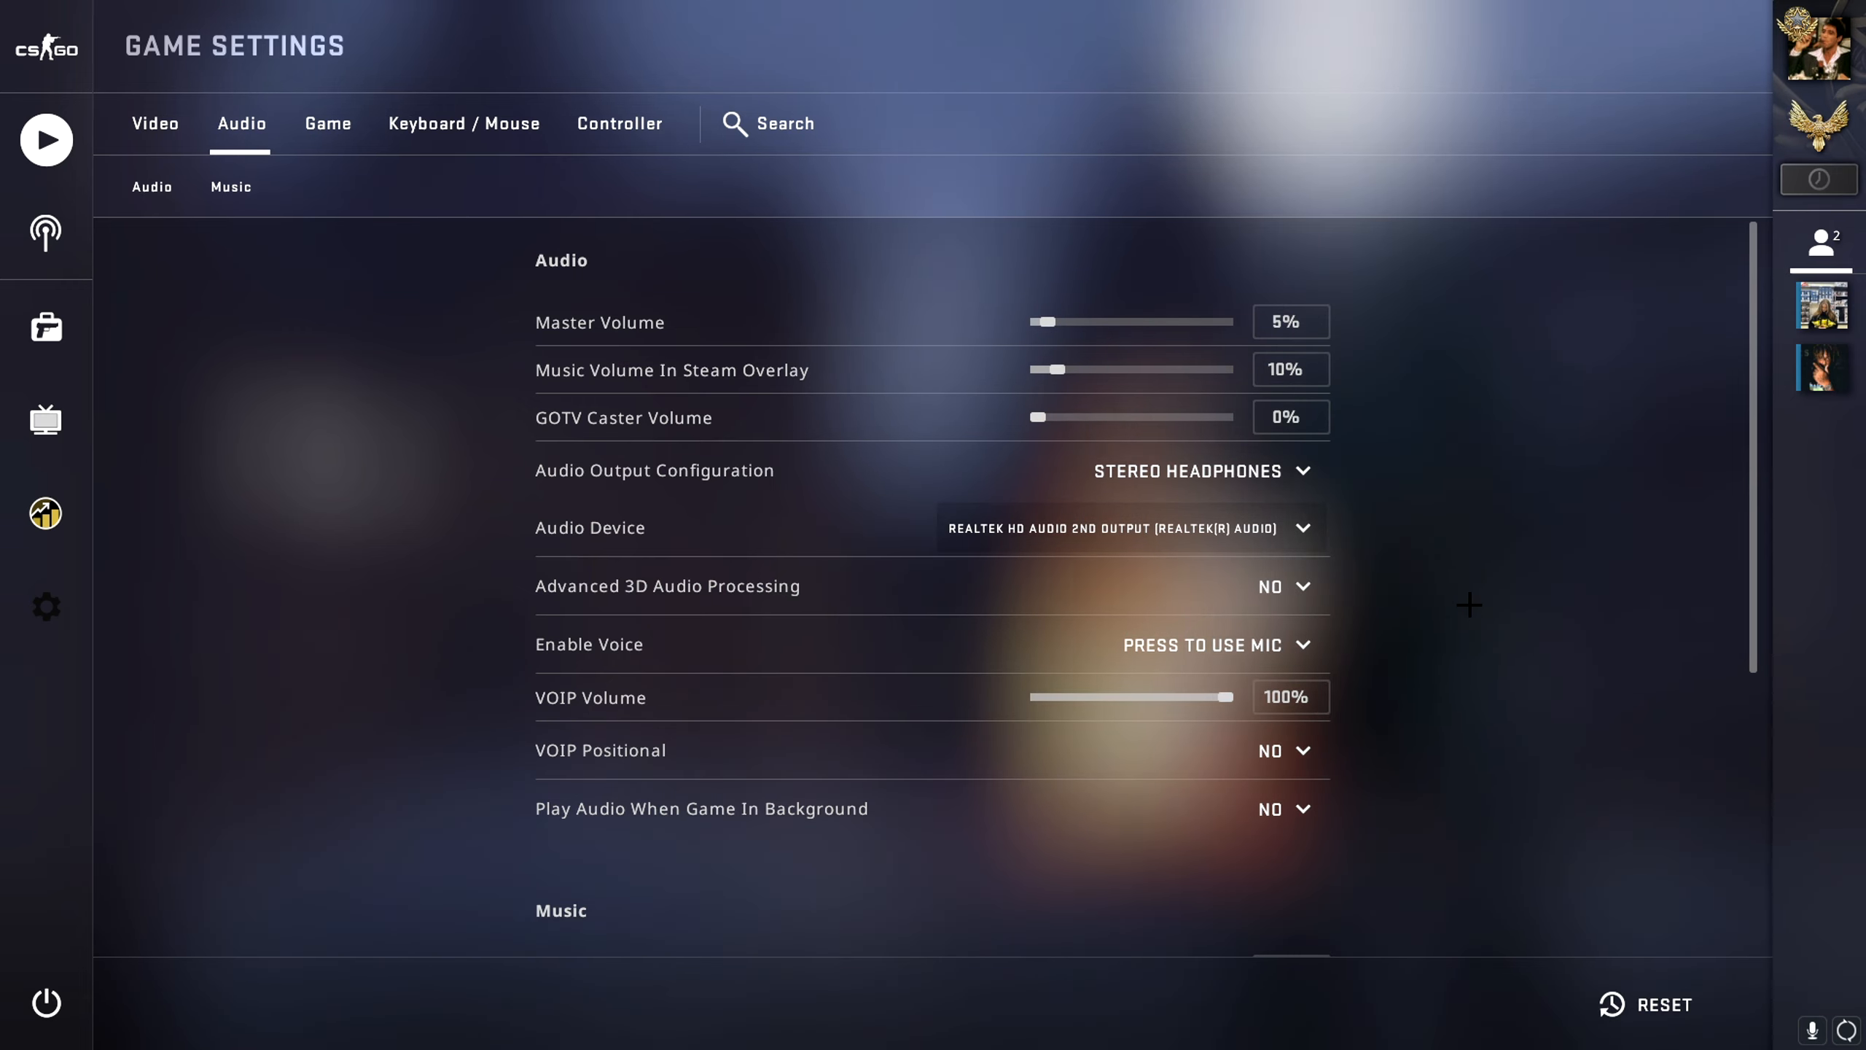
{"action": "mouse_move", "coordinate": [670, 586]}
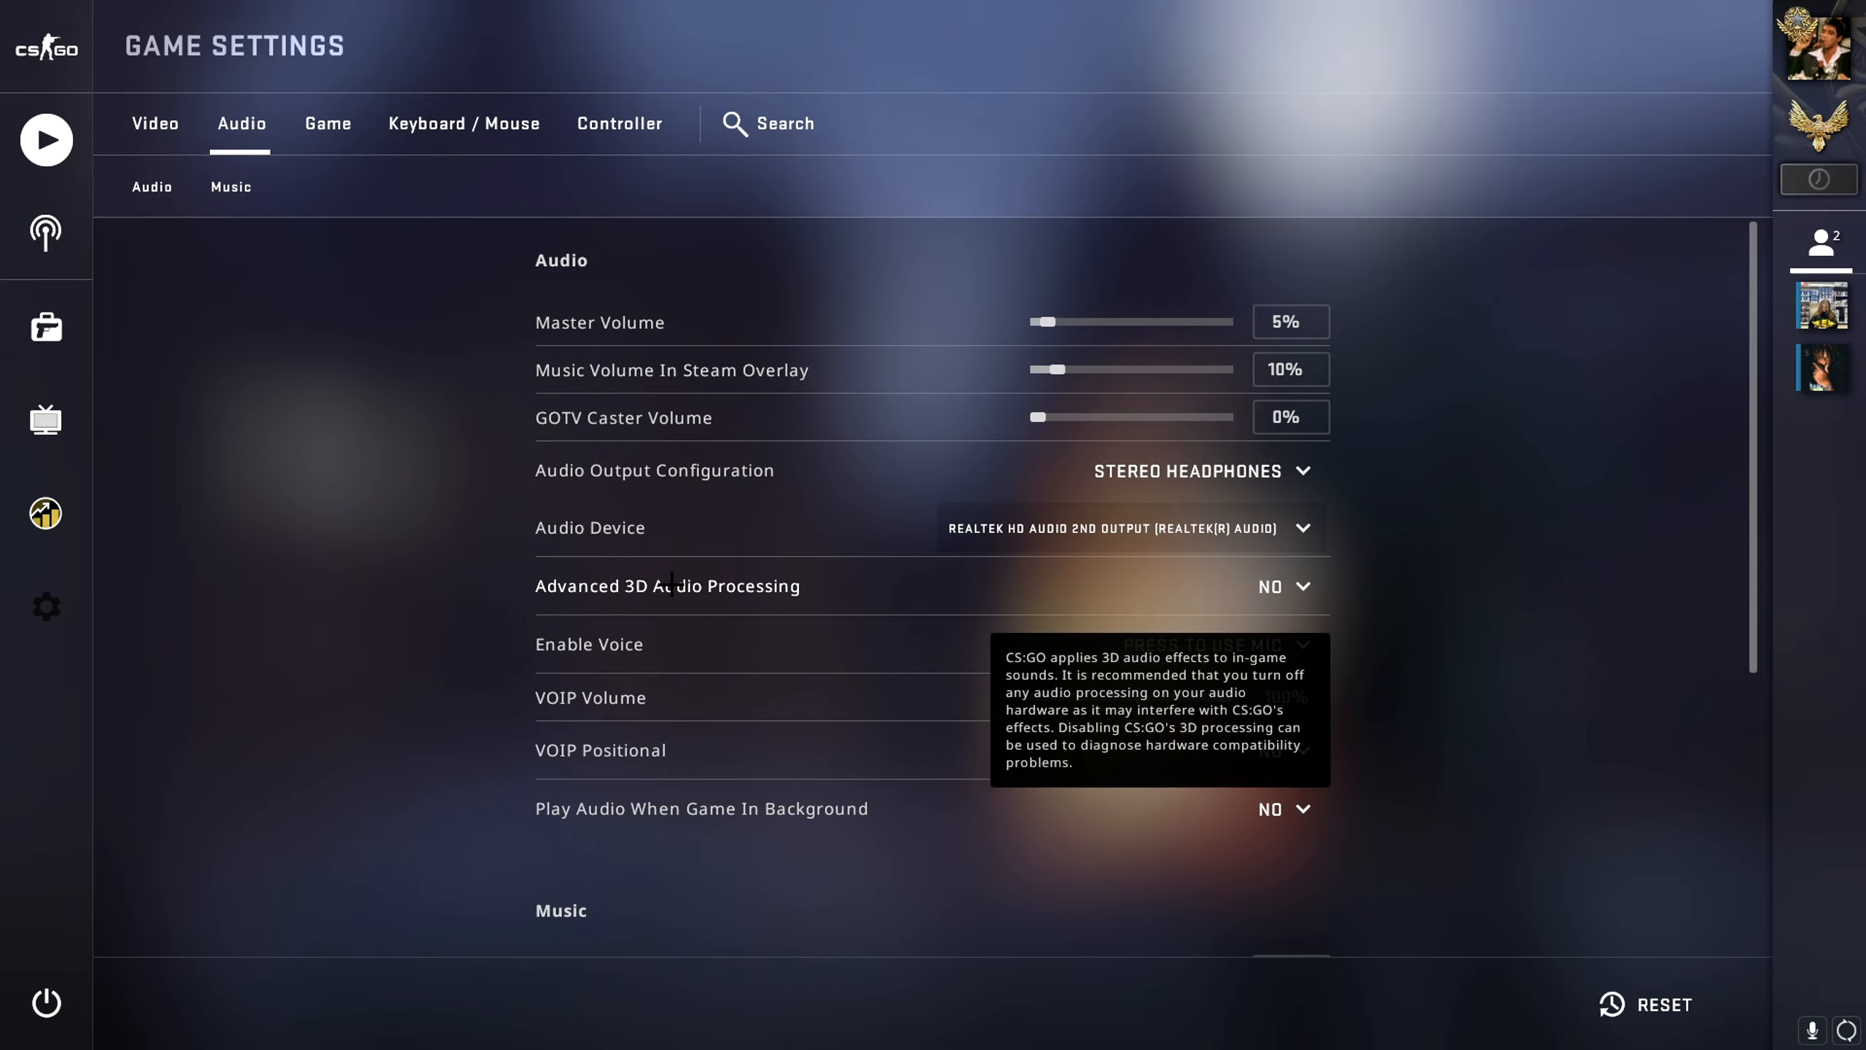
{"action": "left_click", "coordinate": [1285, 586]}
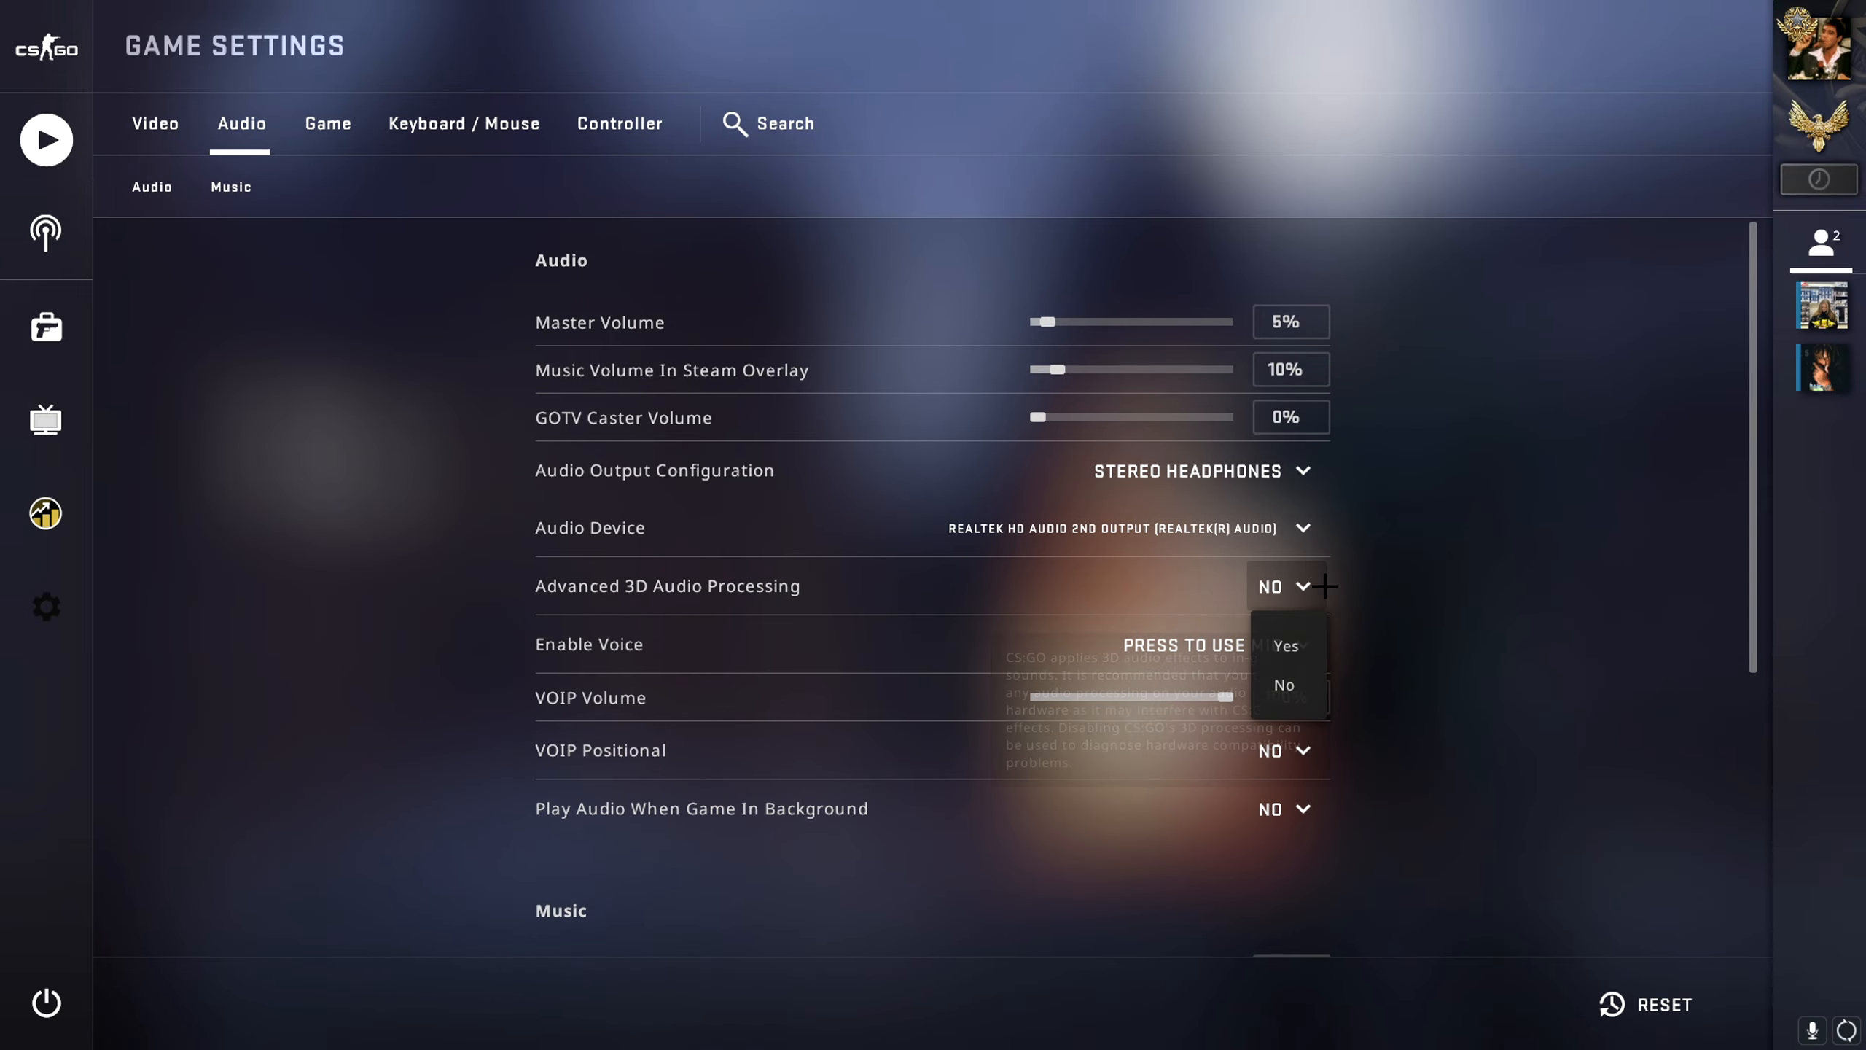
{"action": "left_click", "coordinate": [1284, 684]}
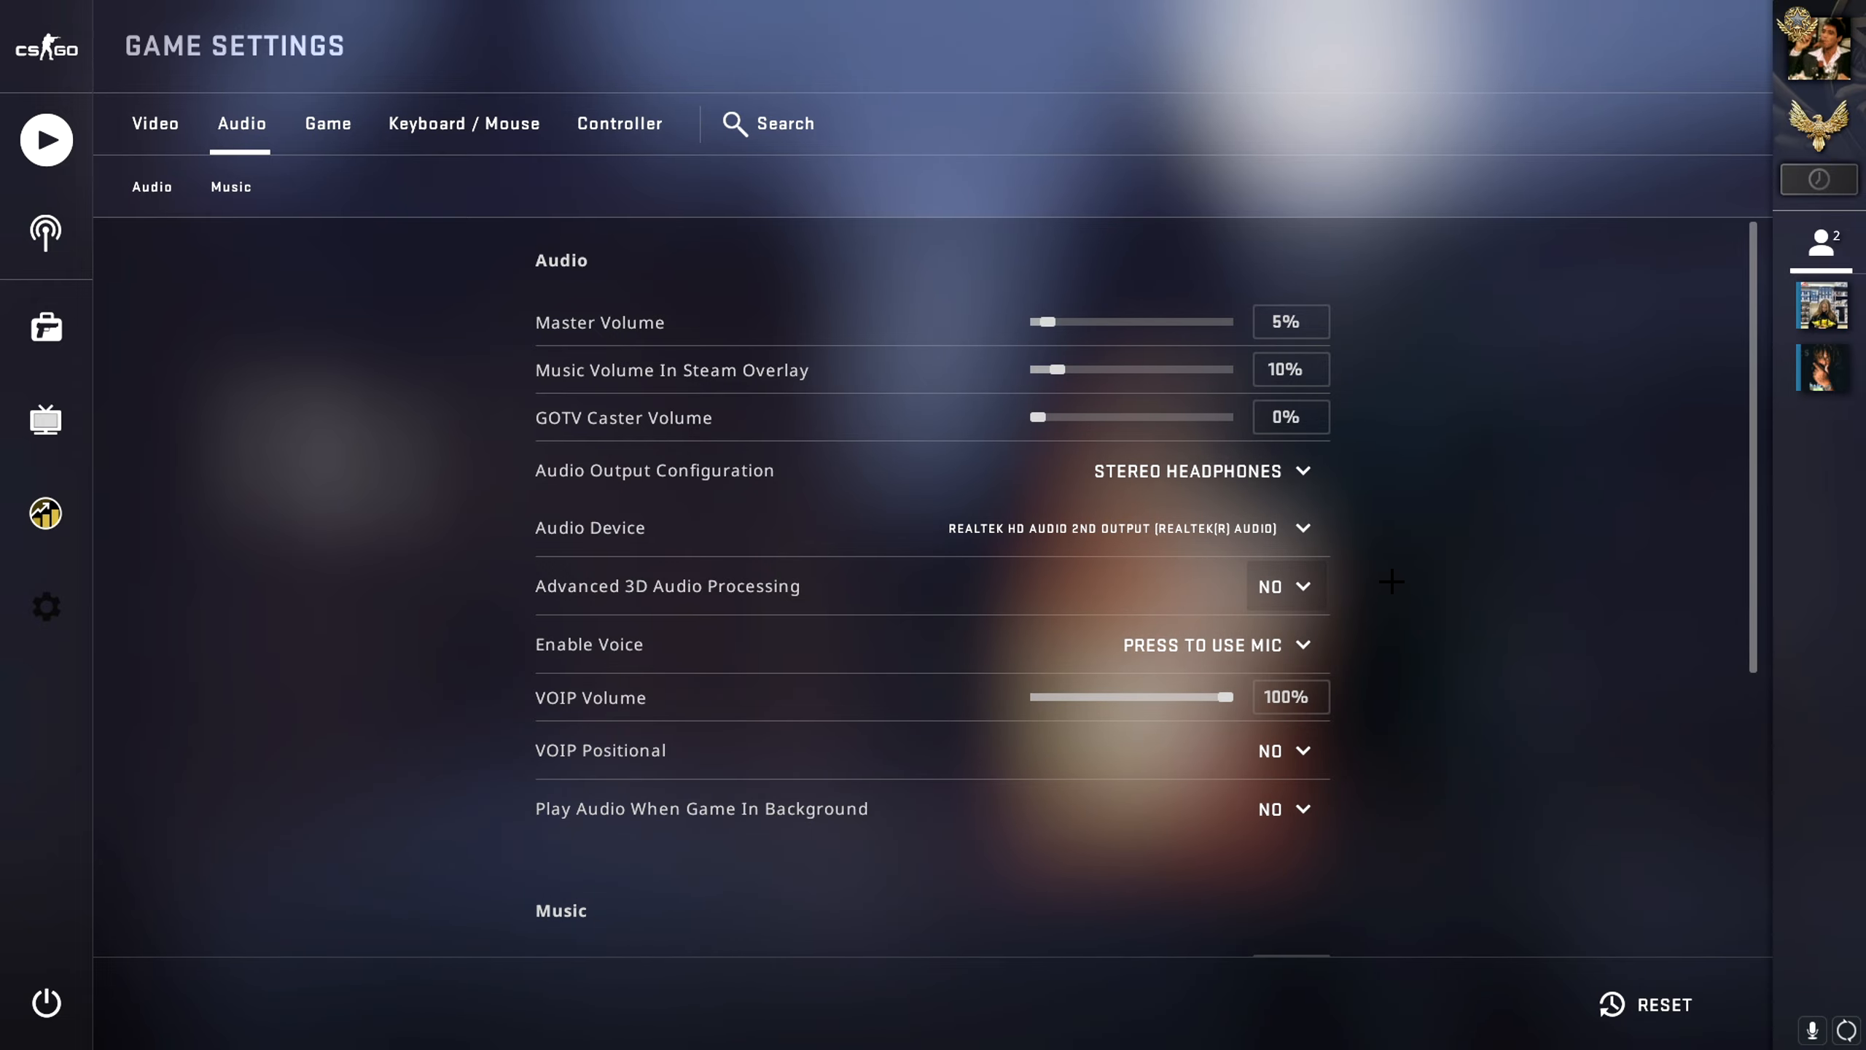
- Scroll to the Music section showing Round End 10% and Ten Second Warning 20%
{"action": "scroll", "scroll_direction": "down", "scroll_amount": 3}
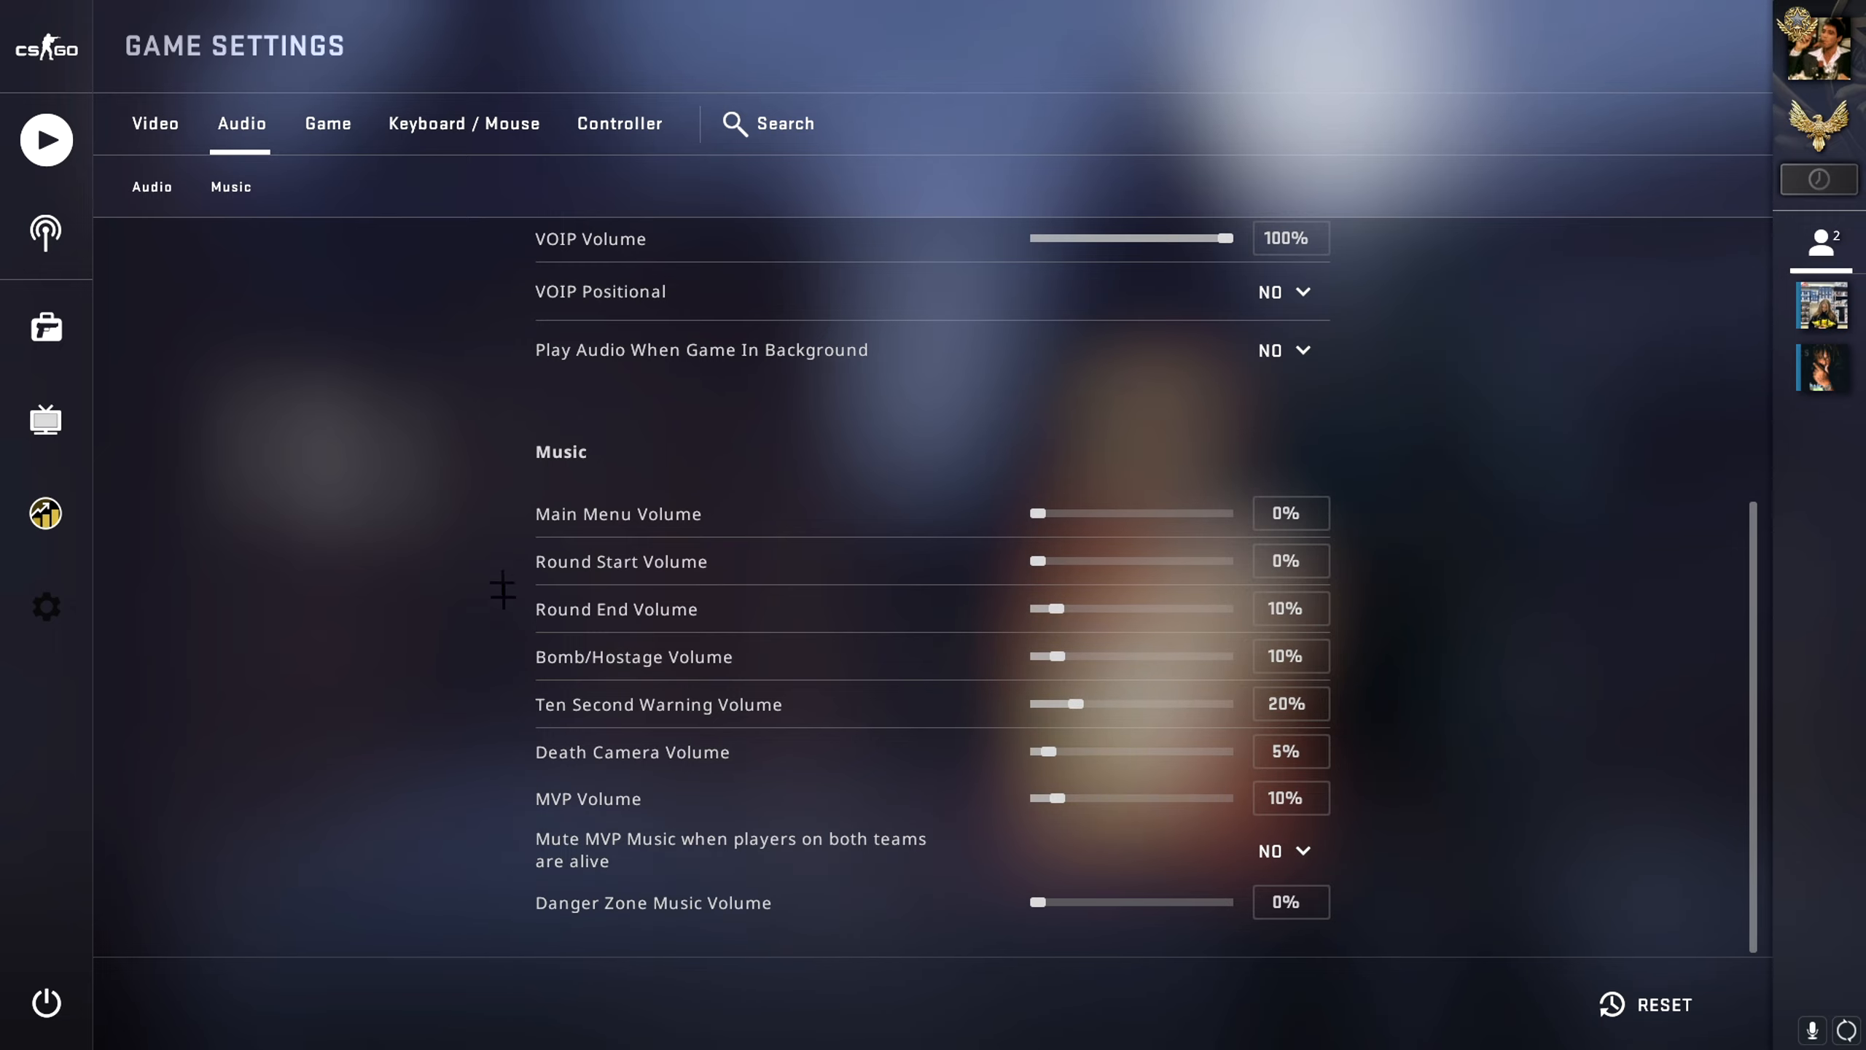
{"action": "mouse_move", "coordinate": [479, 614]}
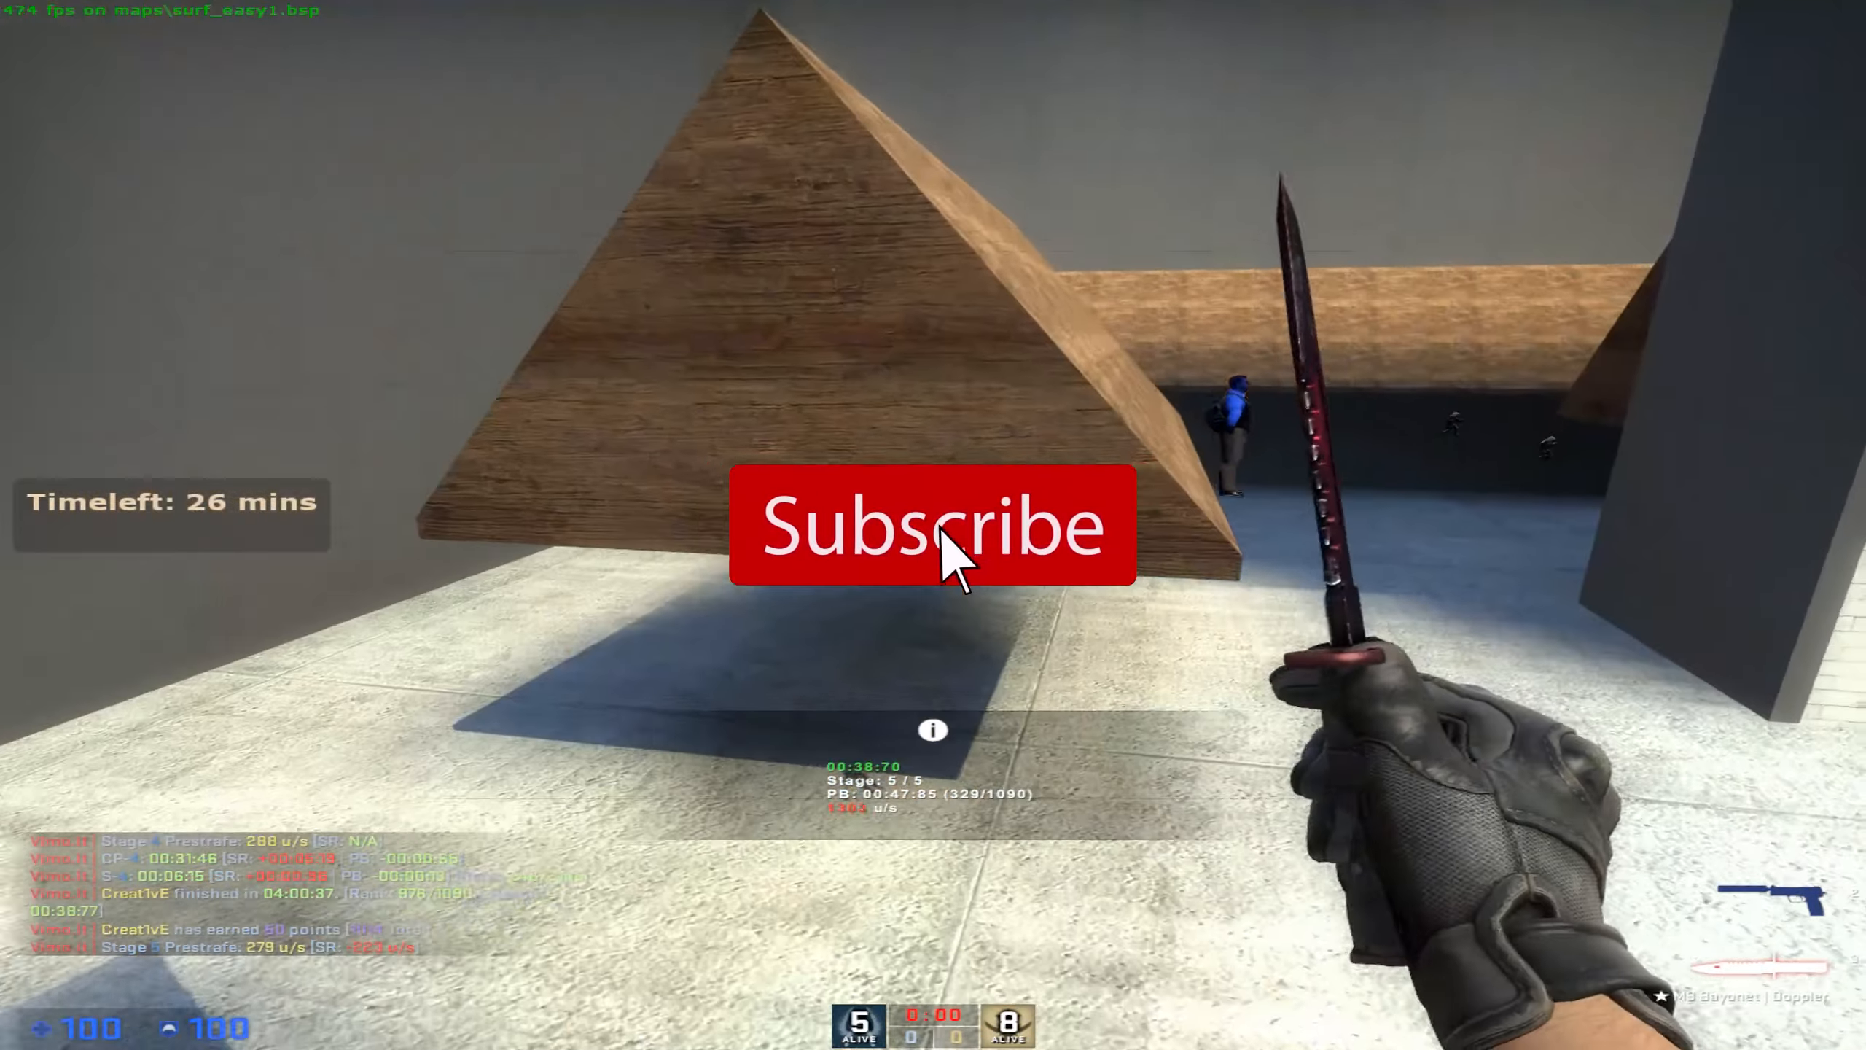
- Close the settings and resume surf map gameplay on stage 5
{"action": "left_click", "coordinate": [953, 554]}
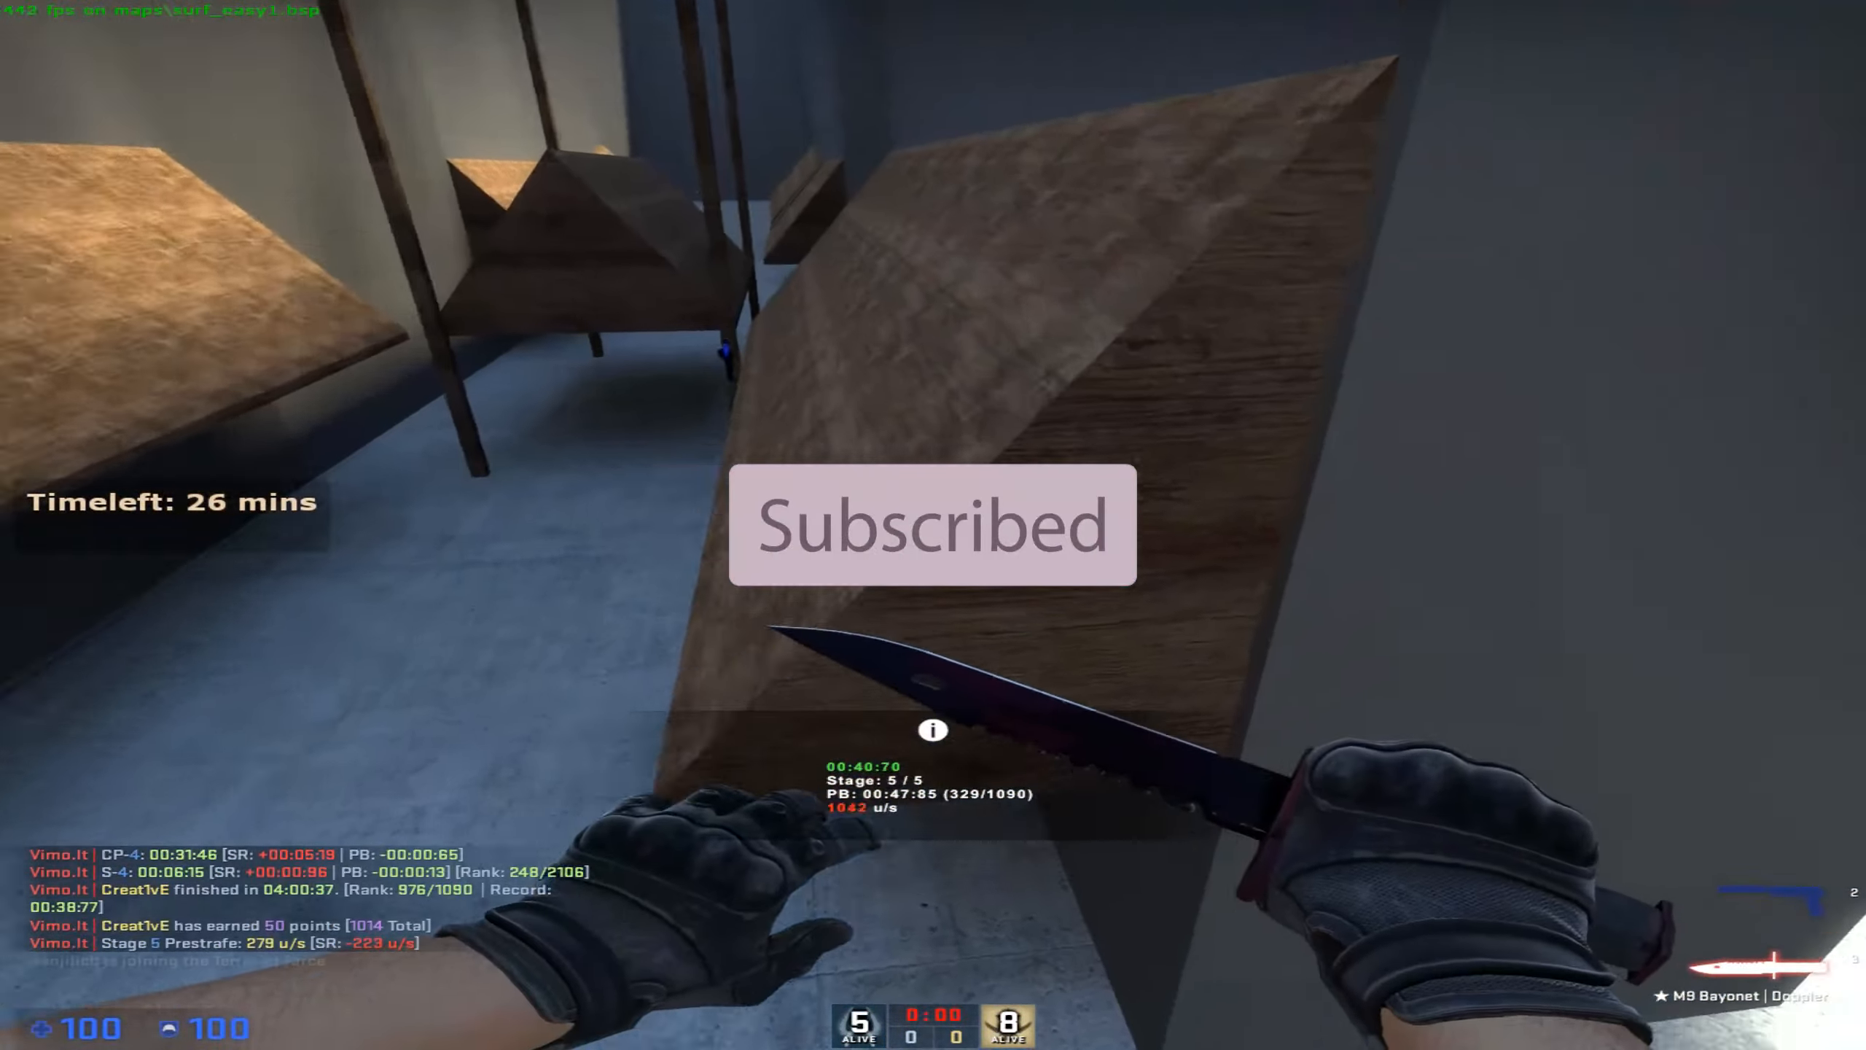